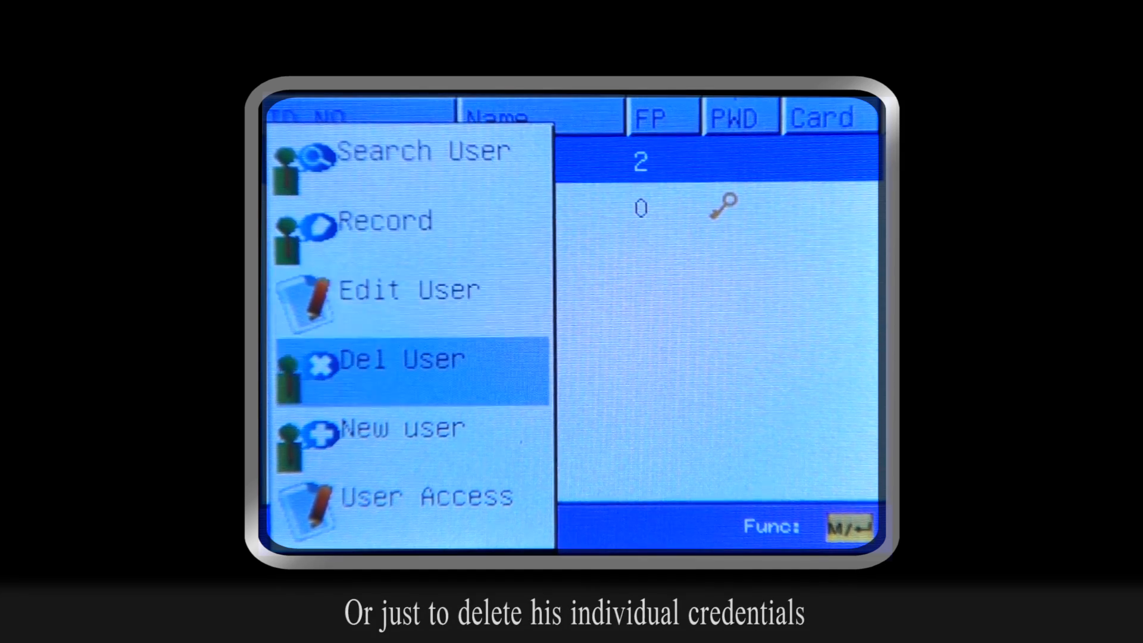
Bring up the Del User screen for user ID 1 from the options menu
left_click(408, 360)
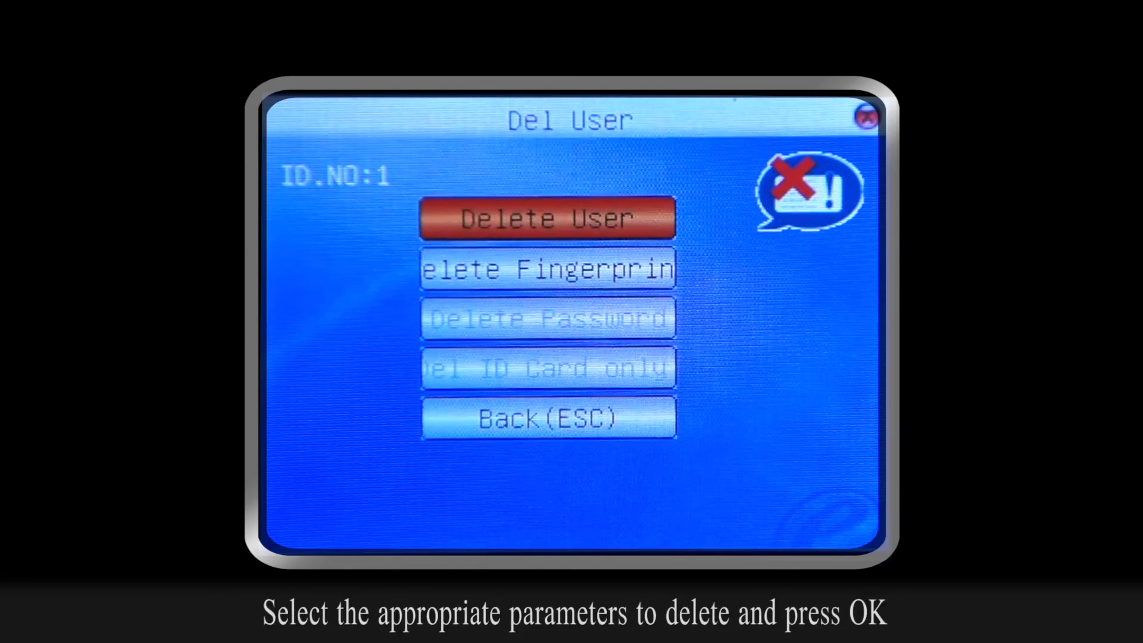
Delete user 1 entirely and confirm, leaving only user 2 in the list
left_click(547, 218)
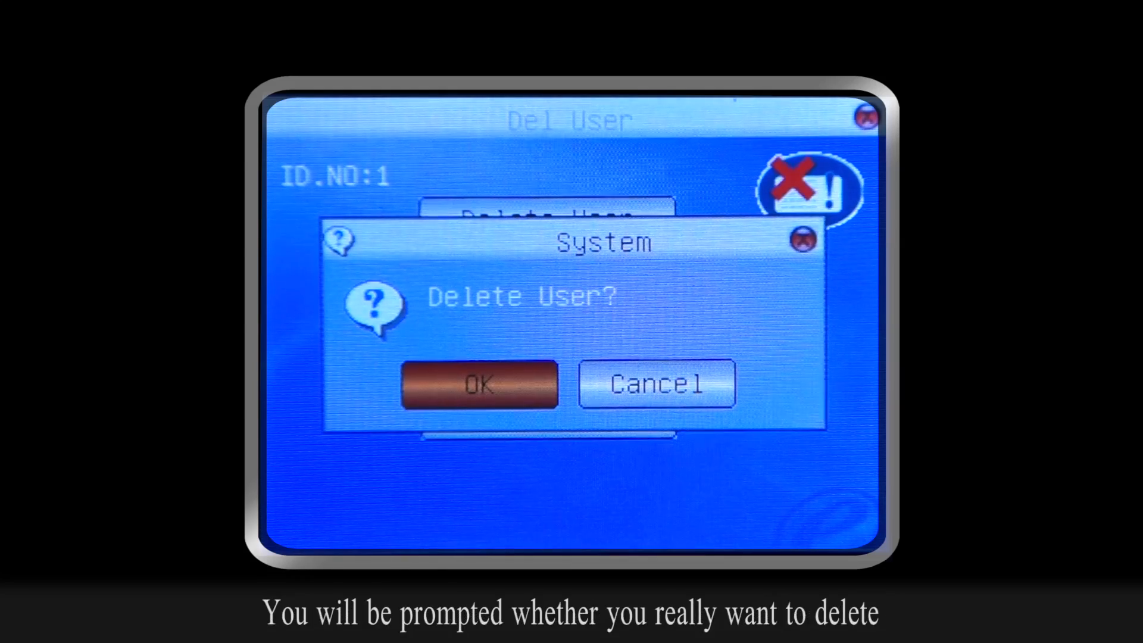
left_click(480, 384)
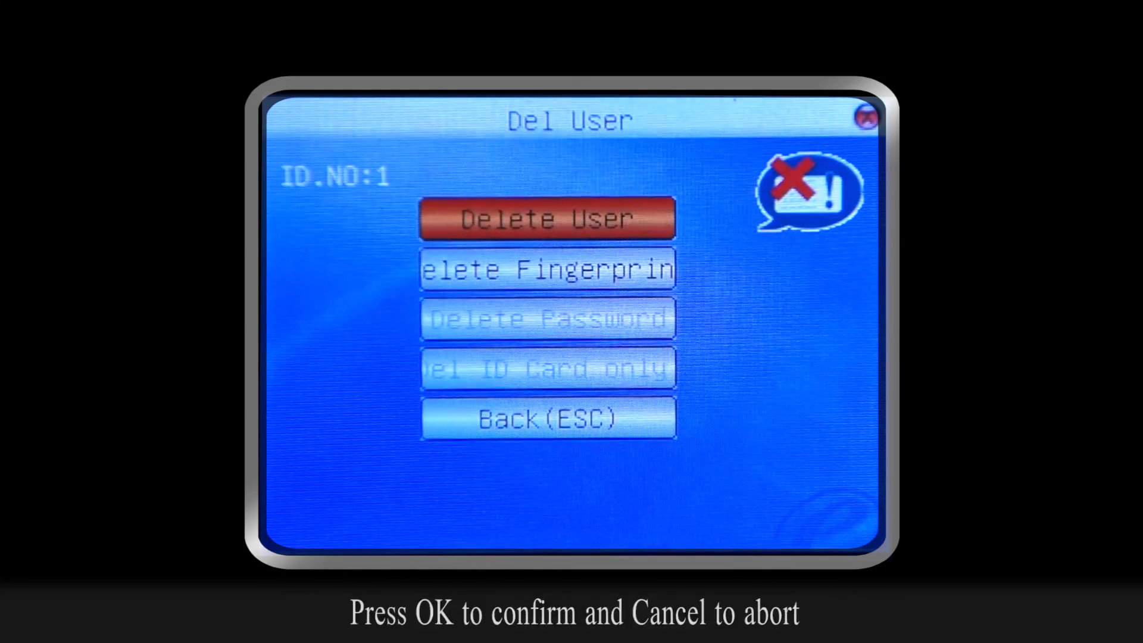
left_click(547, 268)
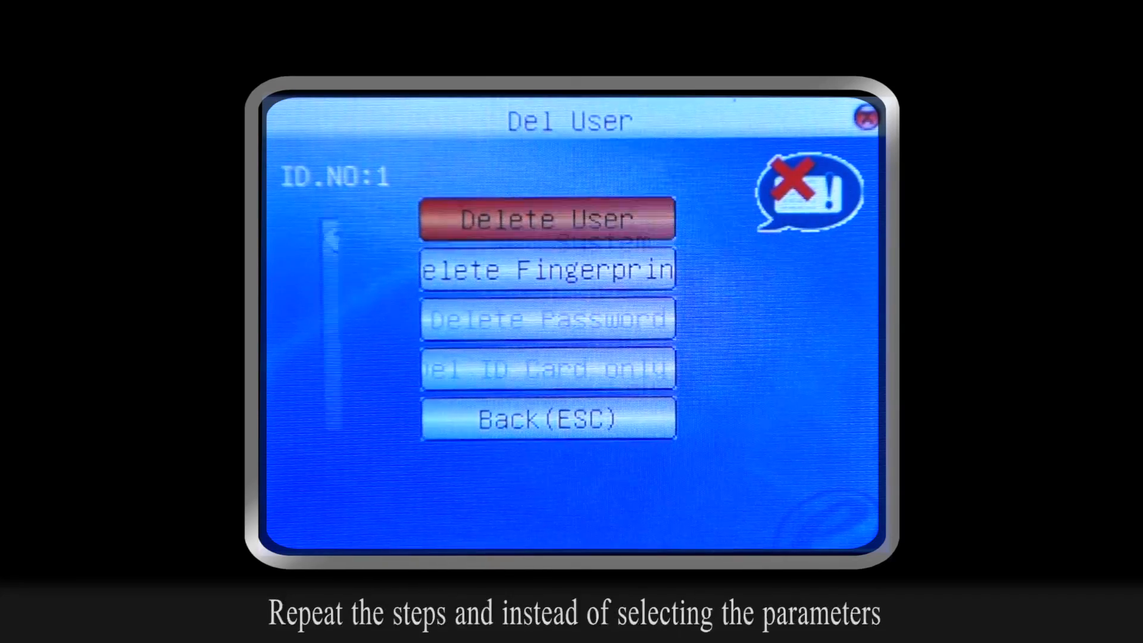
left_click(546, 219)
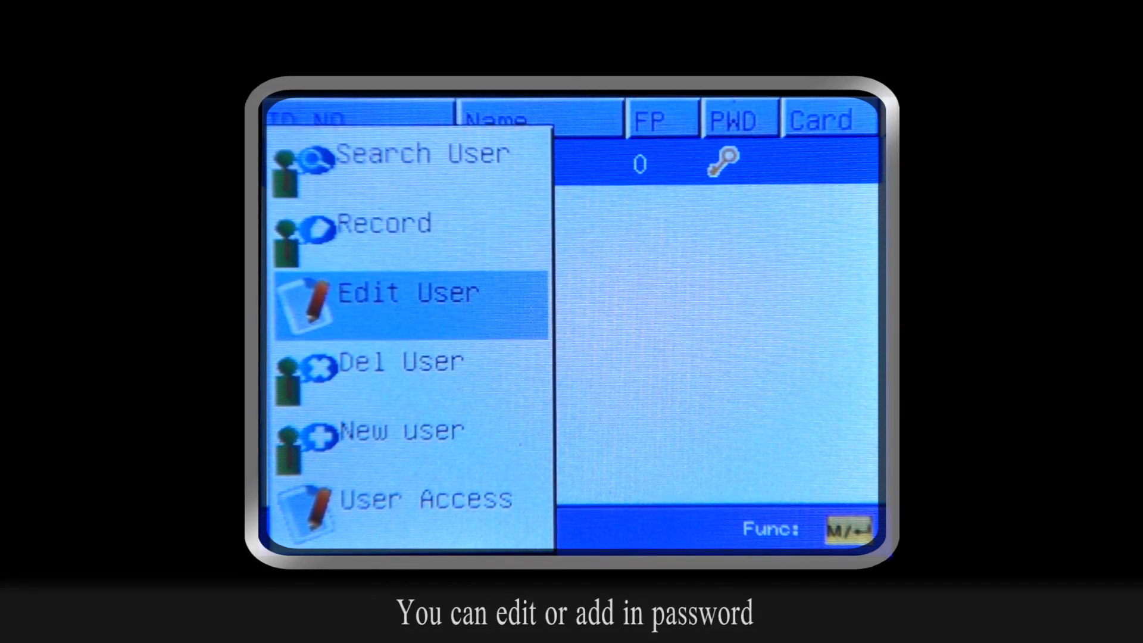
left_click(408, 302)
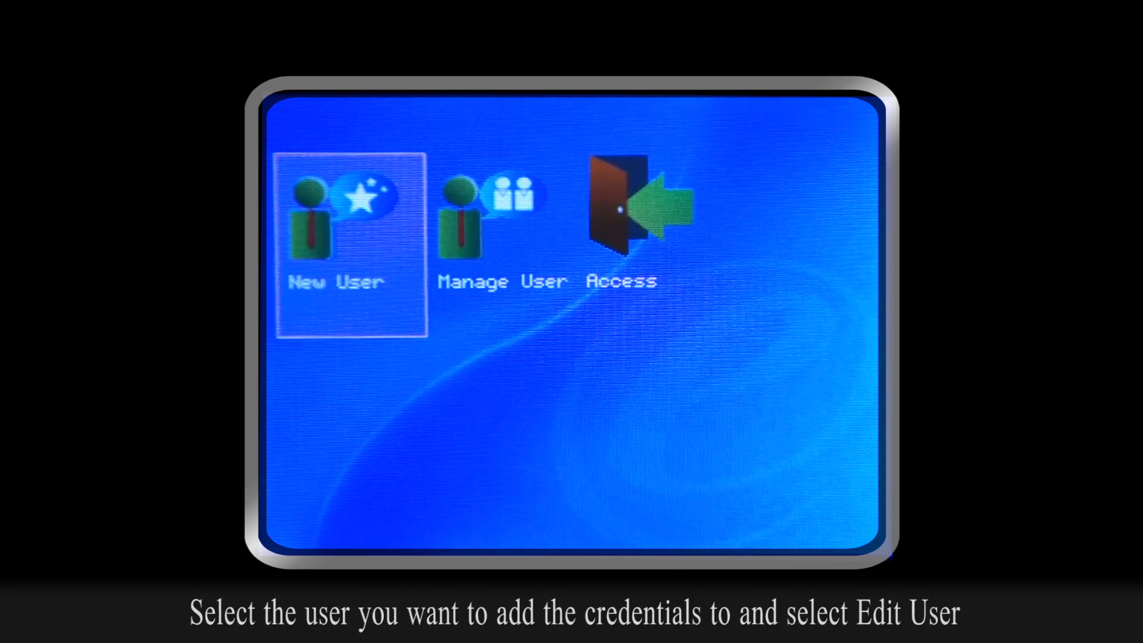
left_click(474, 219)
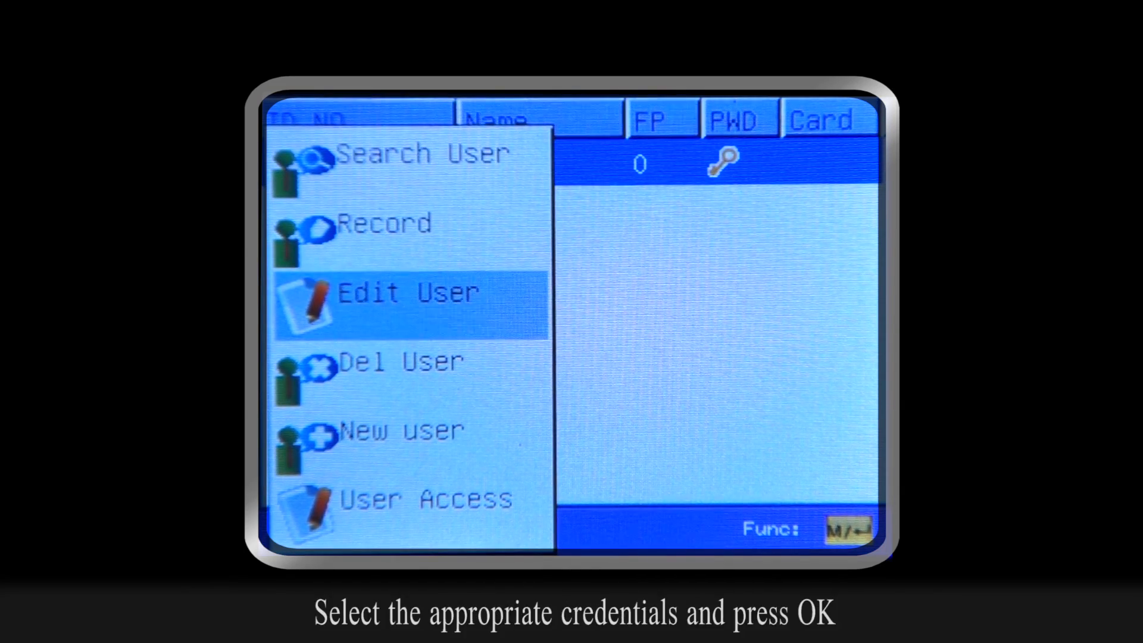
left_click(408, 299)
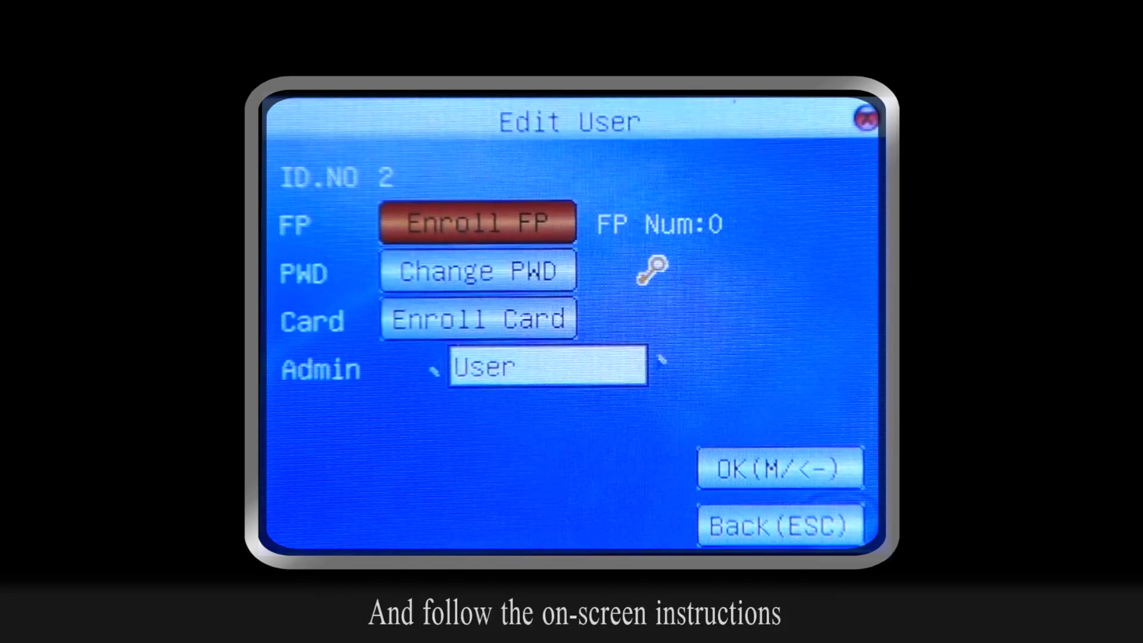
left_click(478, 319)
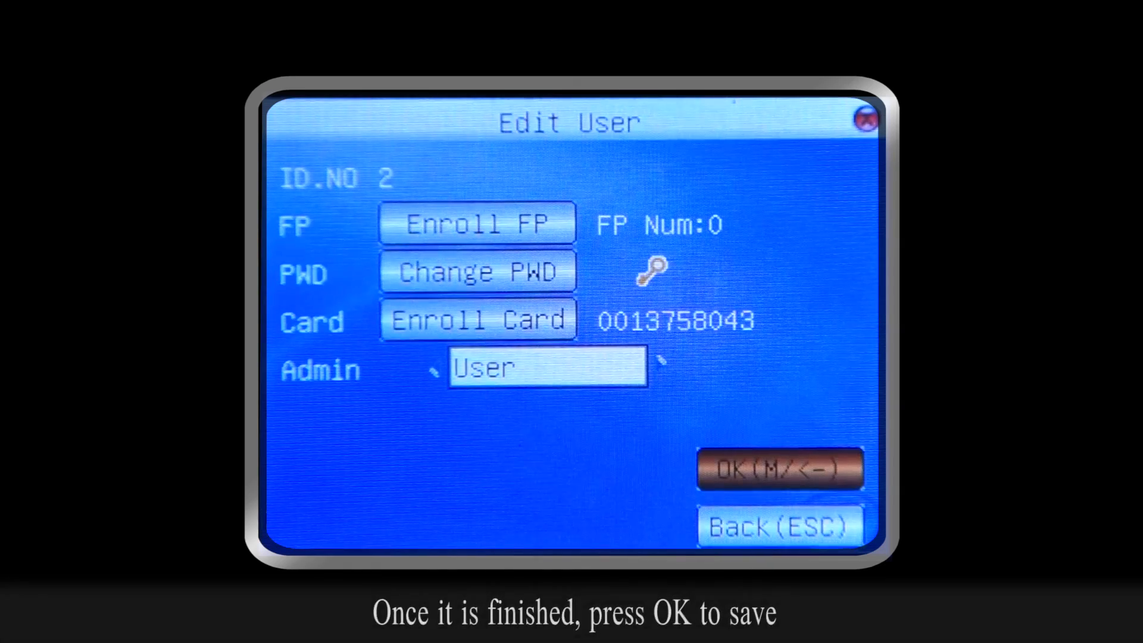
left_click(780, 468)
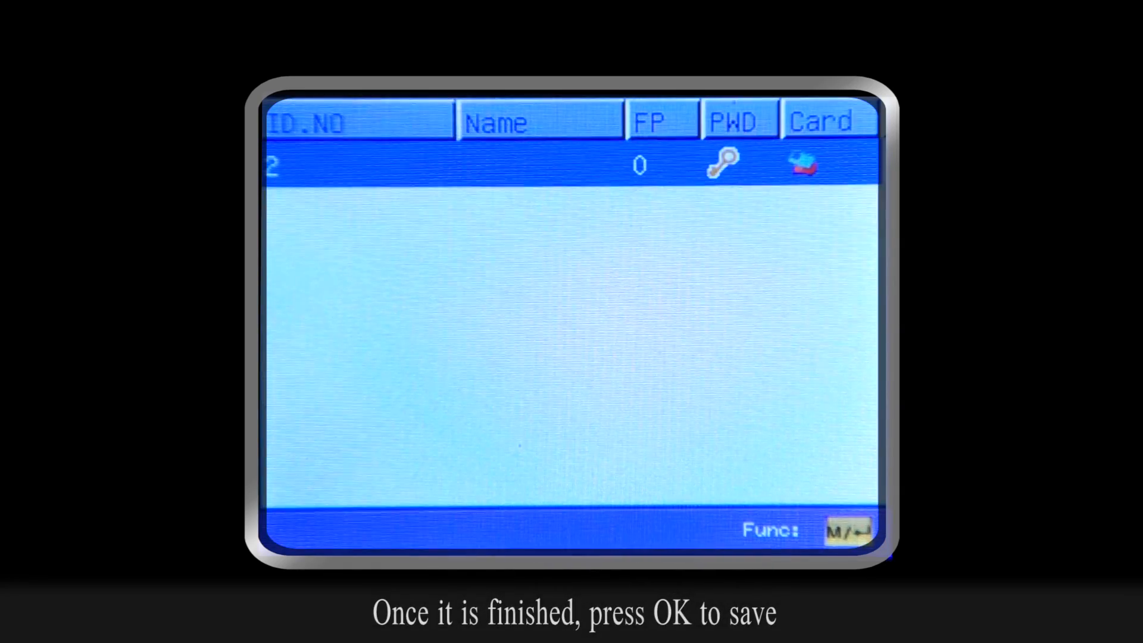